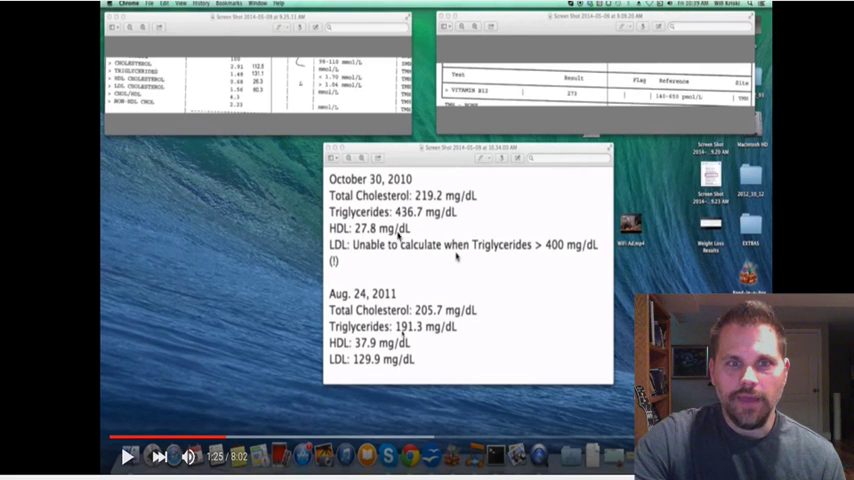
pyautogui.moveTo(370, 300)
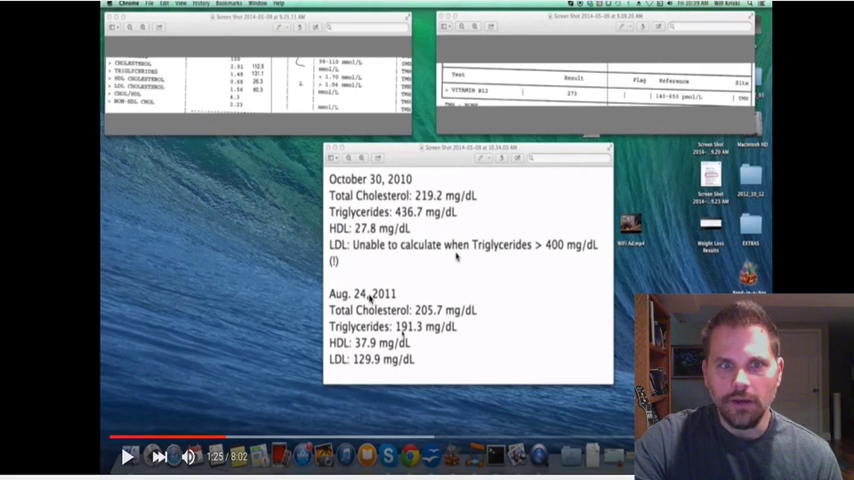
pyautogui.moveTo(368, 310)
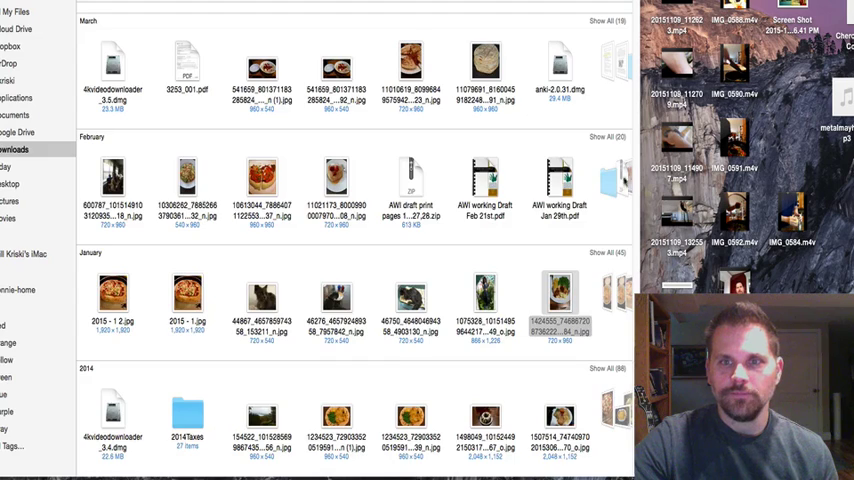
pyautogui.scroll(-3)
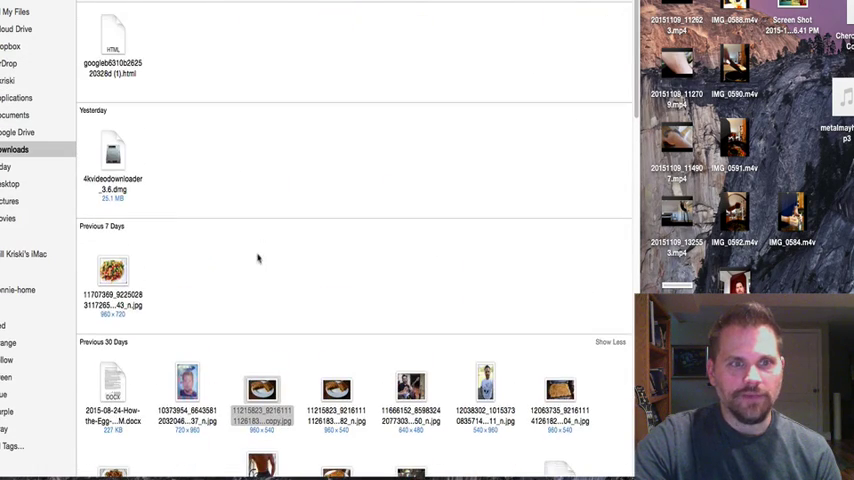
pyautogui.scroll(-3)
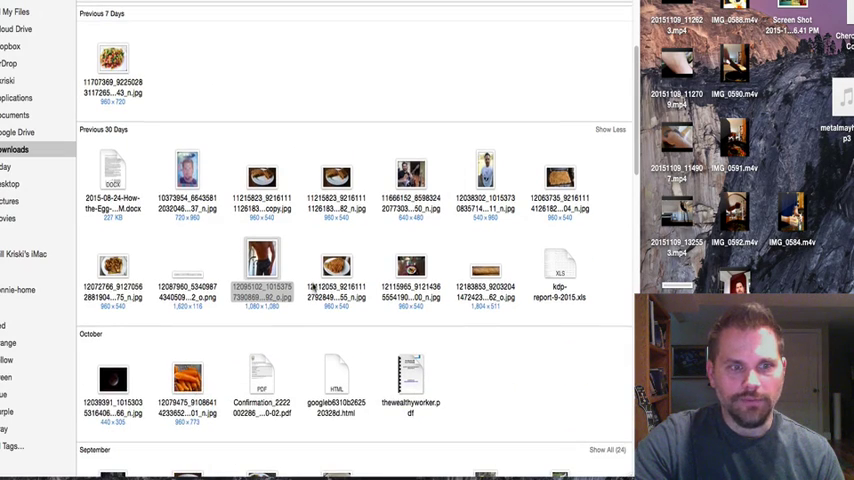
# Step: Scroll the Downloads photos from September to January, opening a July food photo on the way
pyautogui.scroll(-3)
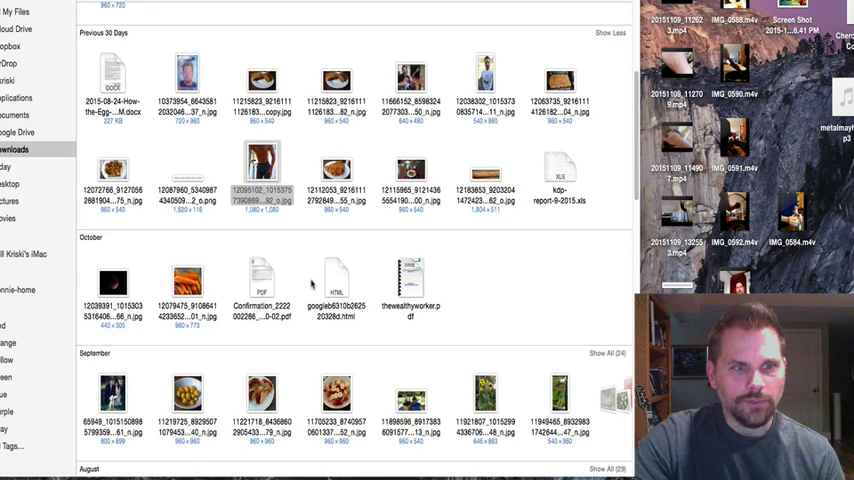
pyautogui.scroll(-3)
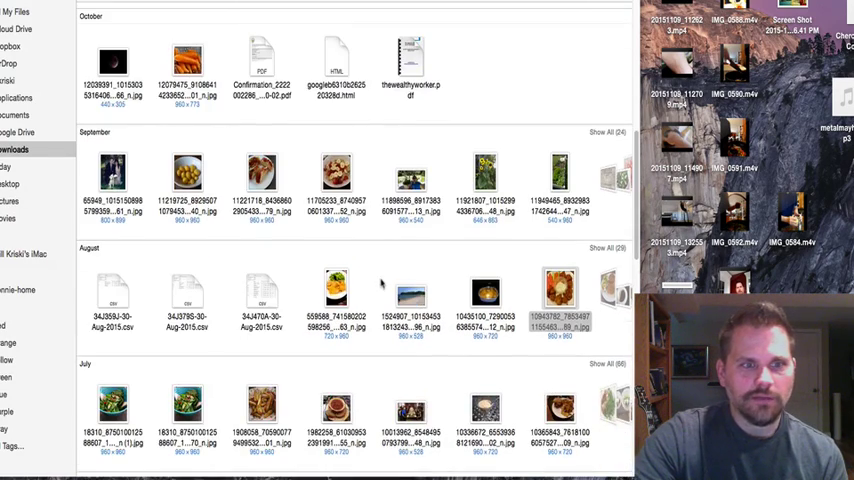
pyautogui.scroll(-3)
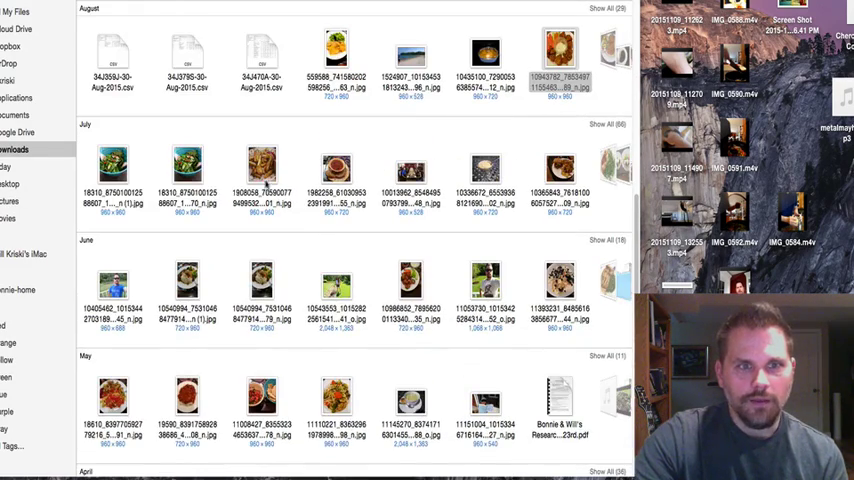
pyautogui.doubleClick(558, 55)
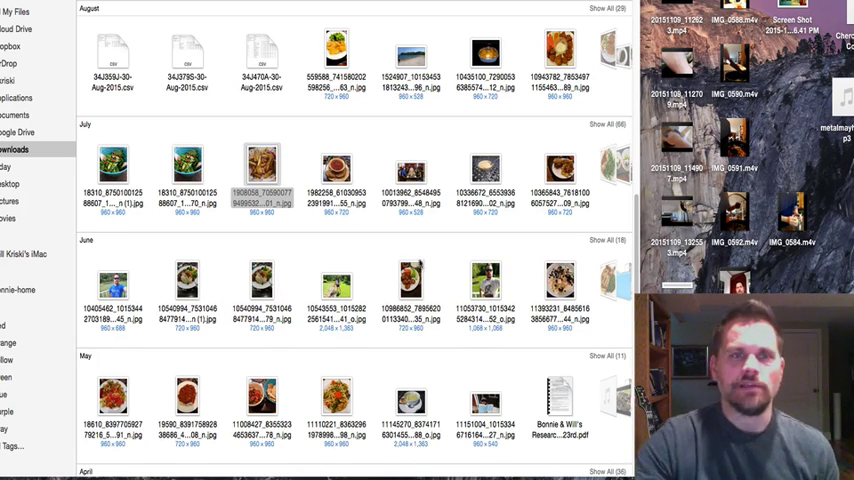
pyautogui.scroll(-3)
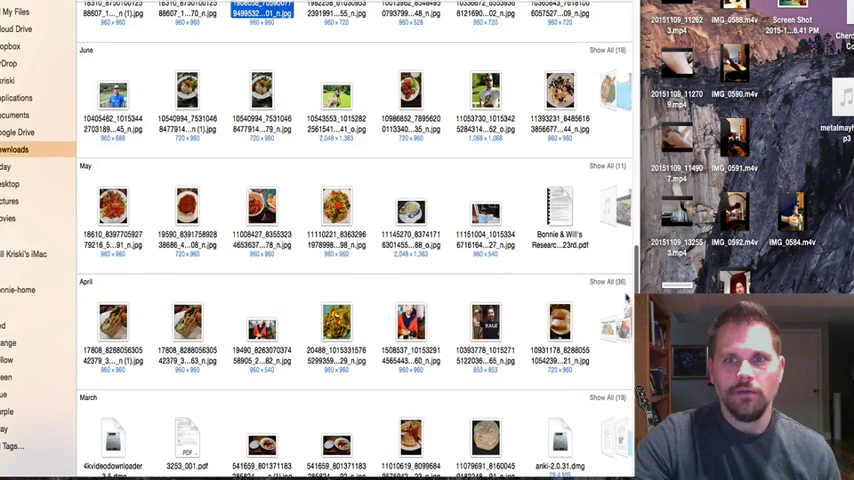
pyautogui.scroll(-3)
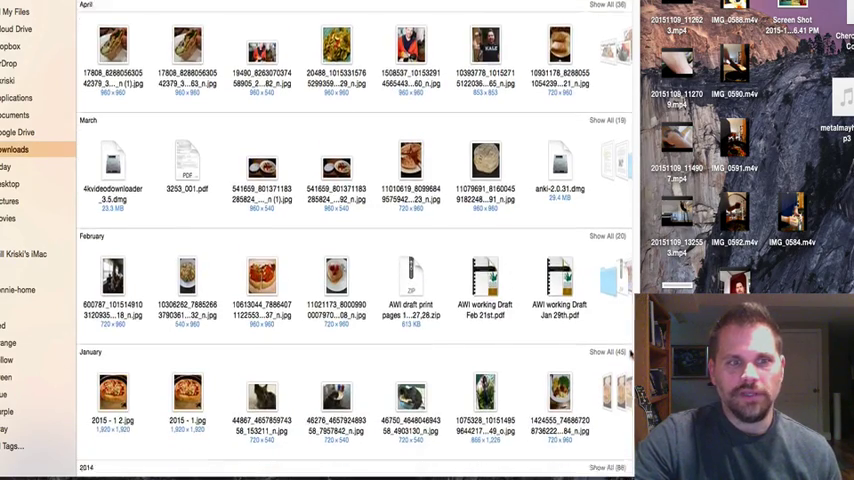